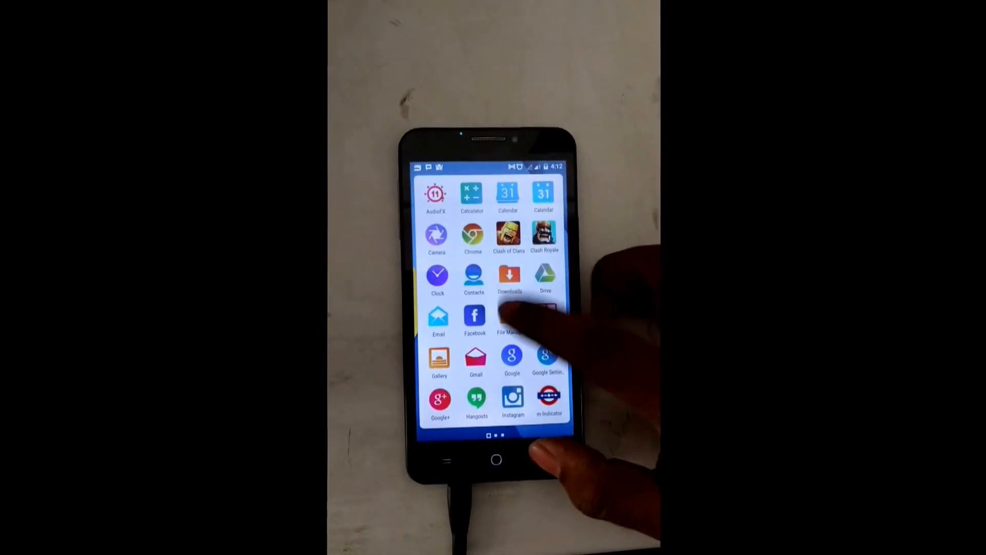
Step: Browse the file manager briefly before bringing up the power menu
click(510, 317)
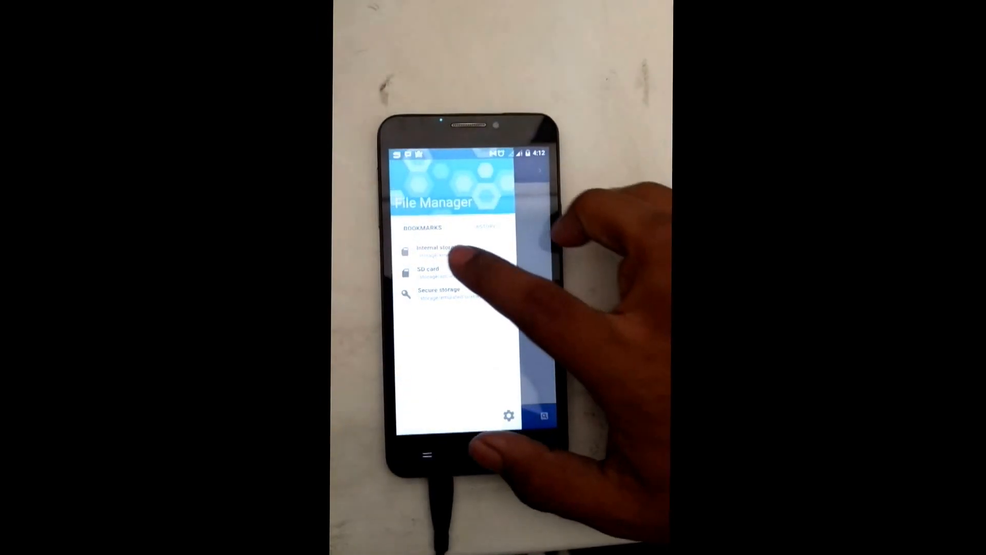
click(427, 271)
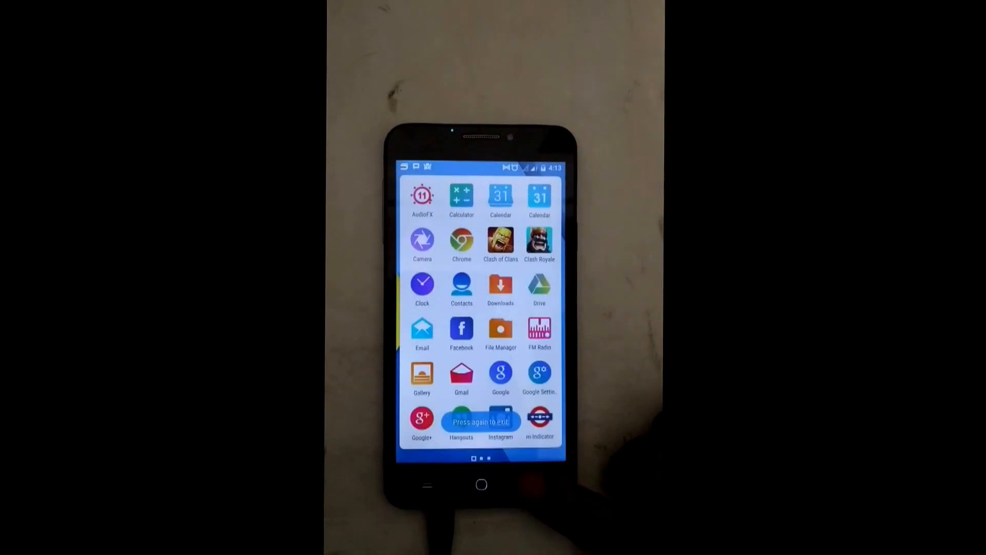
click(479, 484)
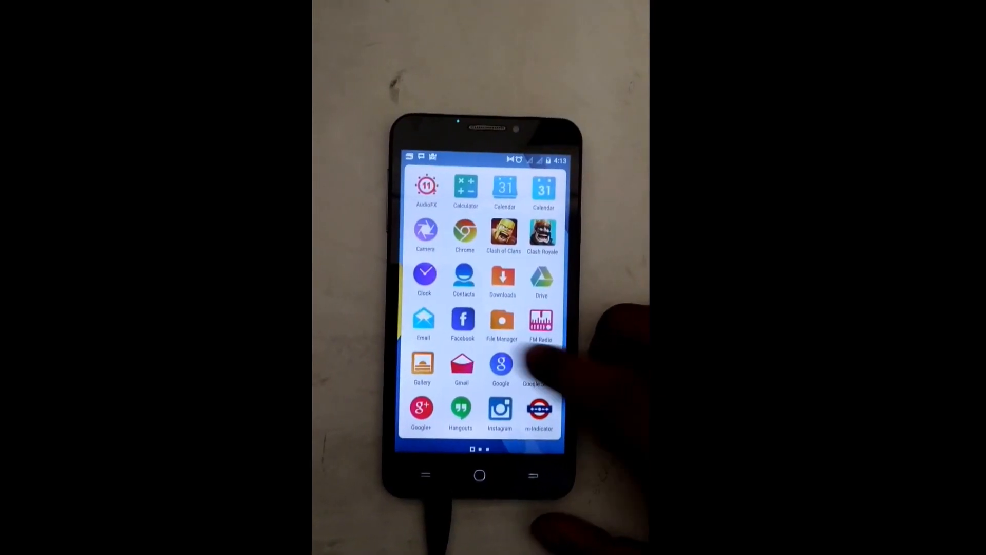
scroll(left, 3)
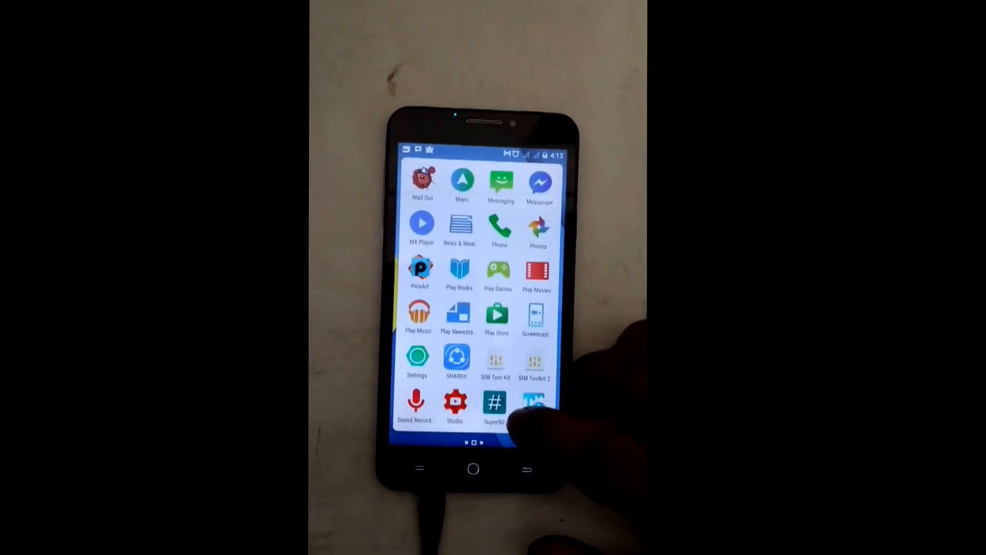
Step: Restart the phone into Recovery from the power menu's Reboot options
click(473, 468)
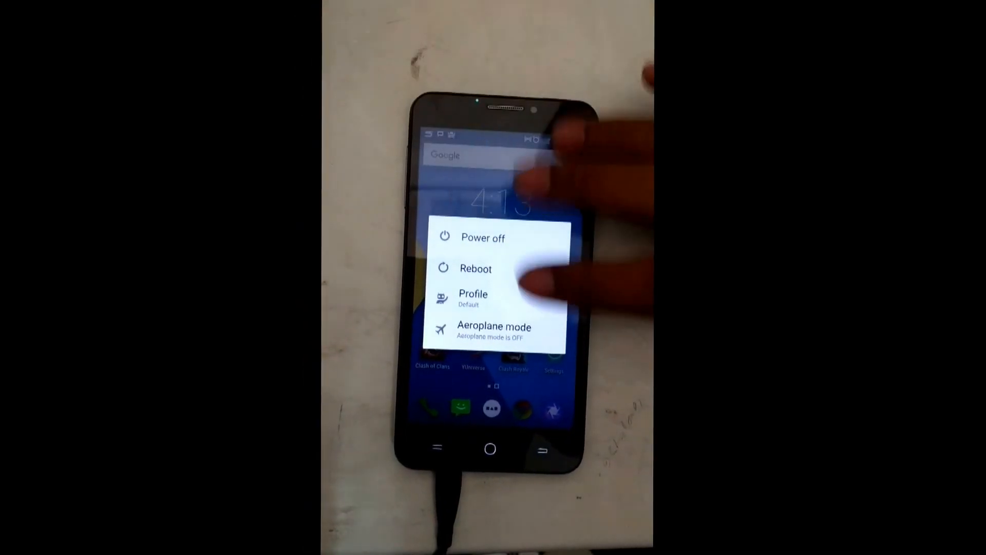
click(475, 268)
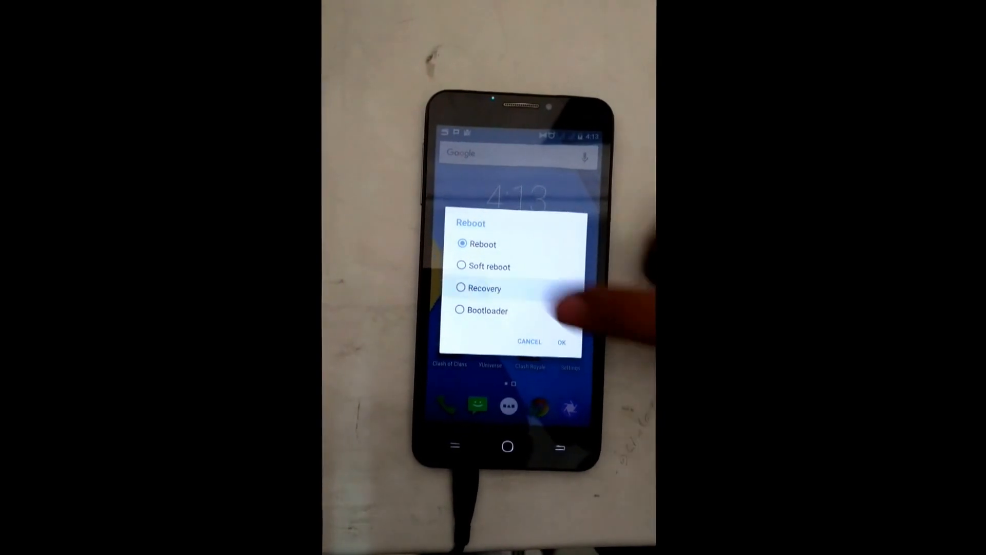
click(480, 288)
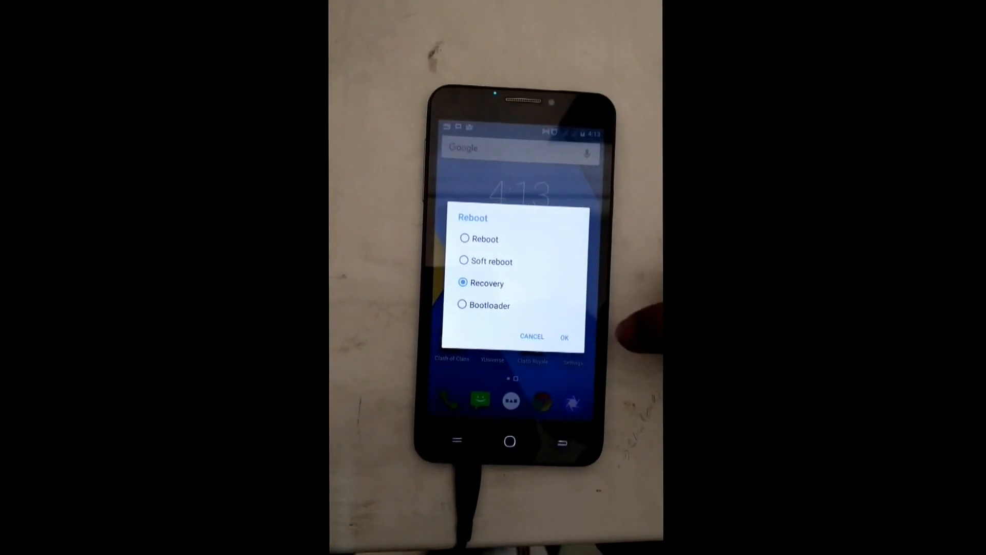
click(564, 336)
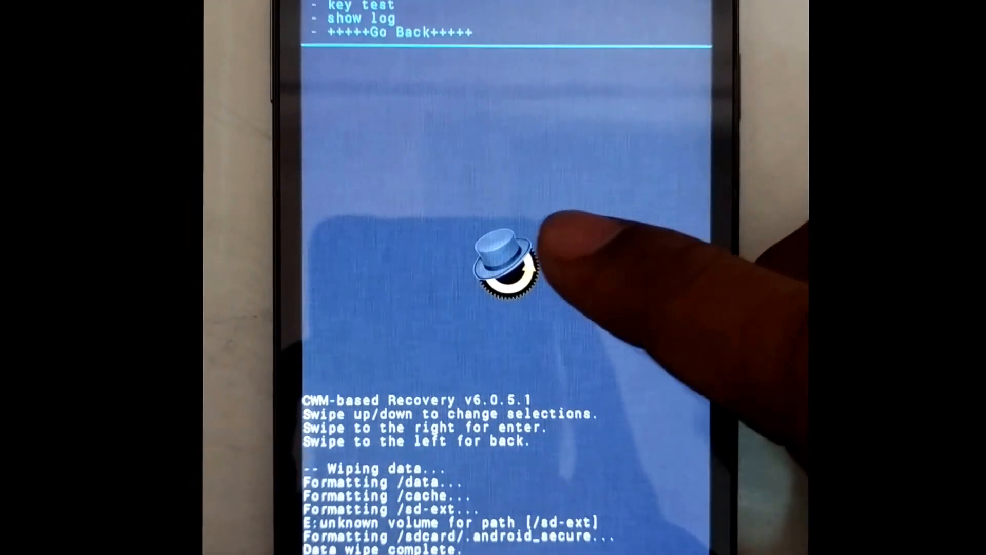
Step: Wipe data and cache in CWM Recovery until the log reports 'Data wipe complete.'
scroll(down, 3)
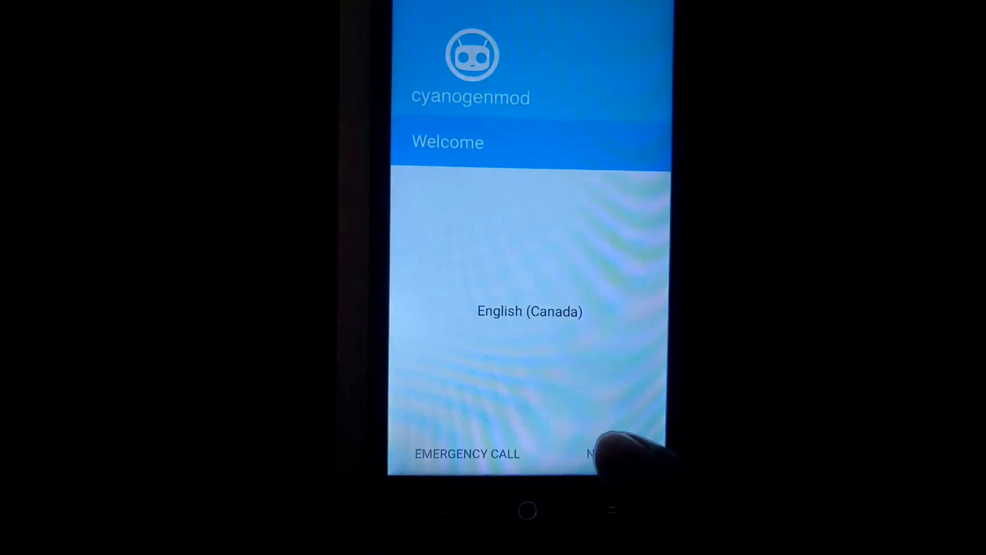
Step: Continue past the setup welcome and reach the Settings list via the shade's gear icon
click(595, 453)
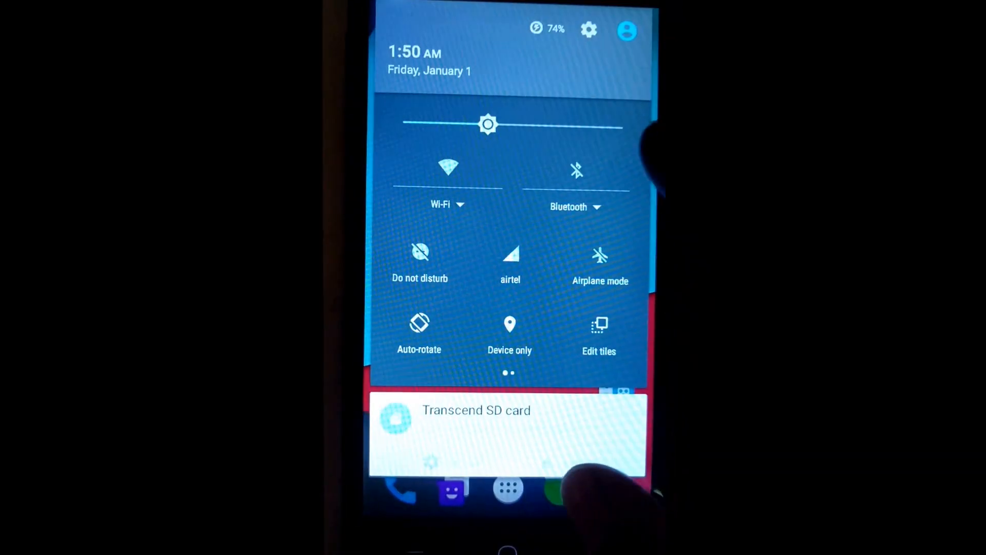
click(587, 30)
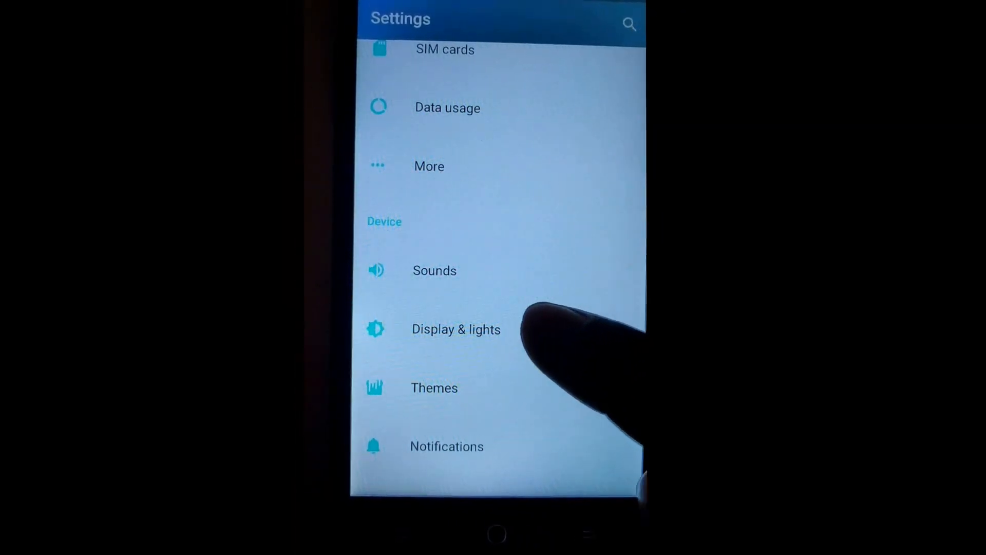
Step: View LiveDisplay under Display & lights, then pull down the quick settings shade
click(456, 329)
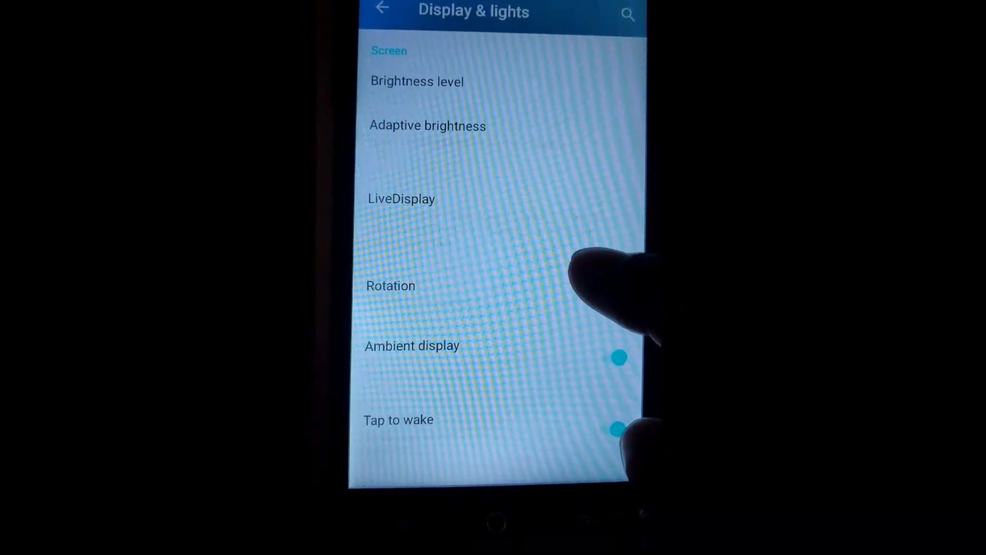
click(402, 198)
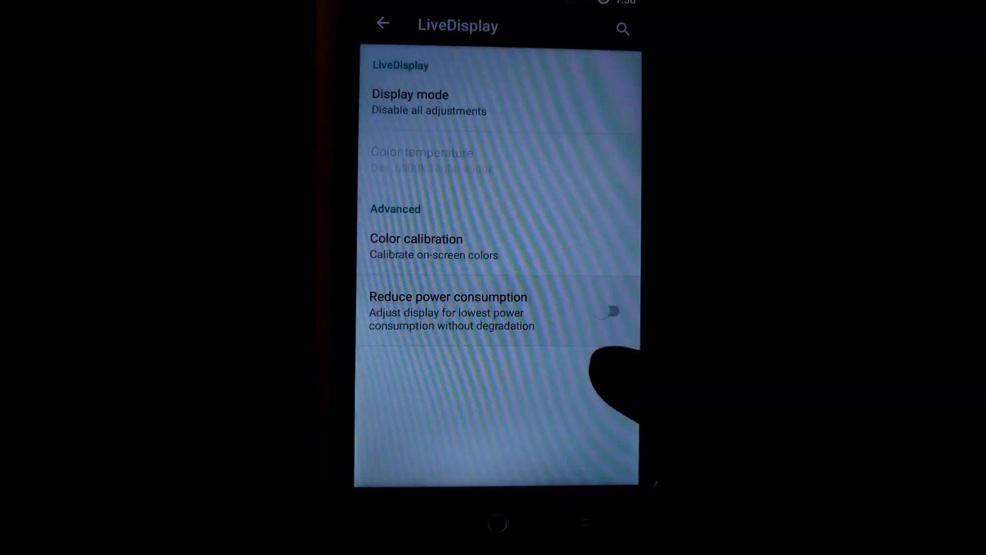
click(383, 24)
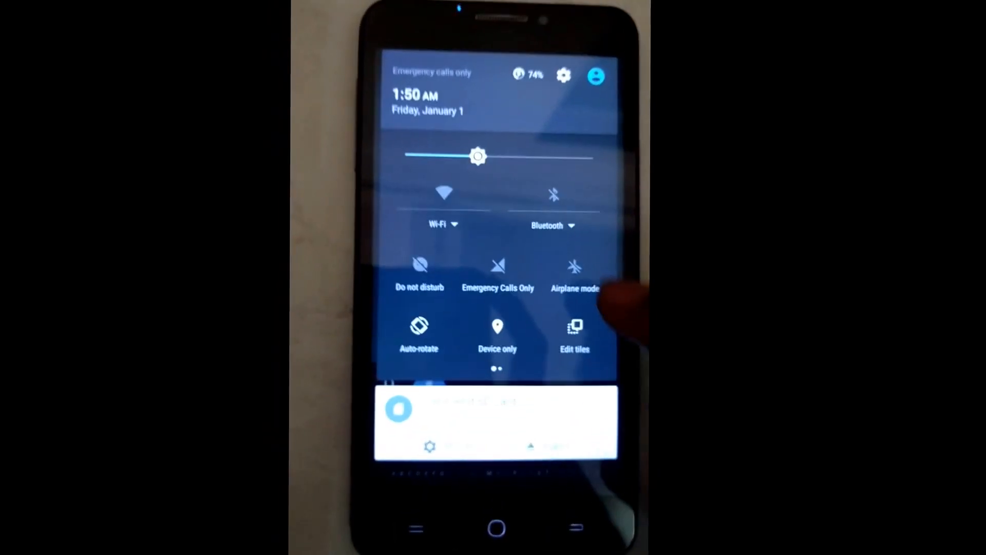
Step: Check About phone shows Android 6.0.1 on CyanogenMod 13, then bring up the app drawer
click(563, 76)
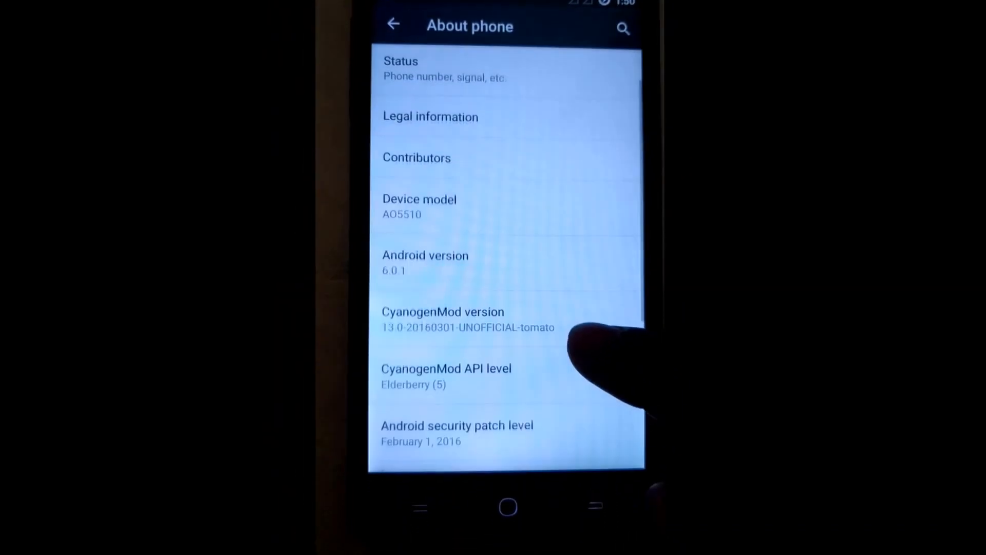
click(506, 507)
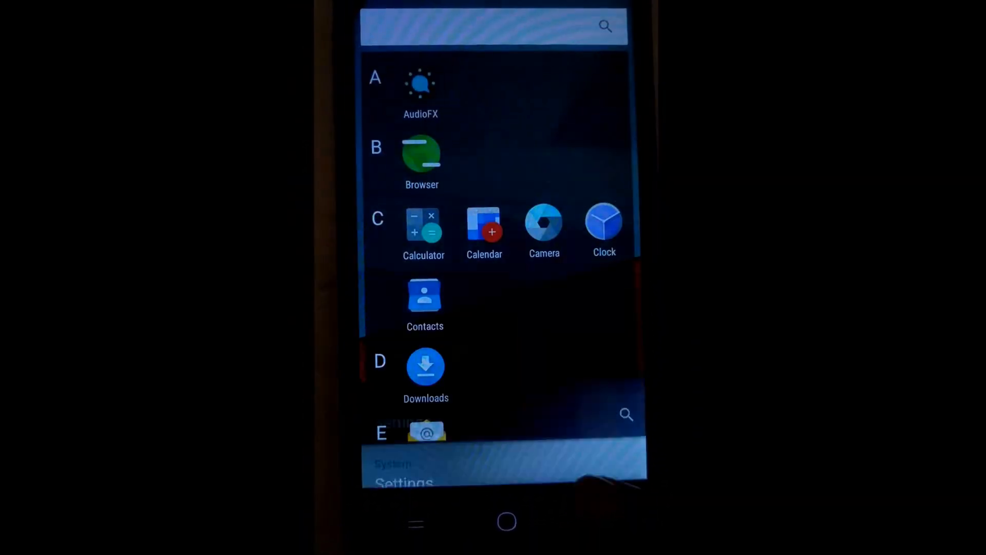
Step: Launch Camera from the drawer, answer its location permission prompt, and return Home
scroll(down, 3)
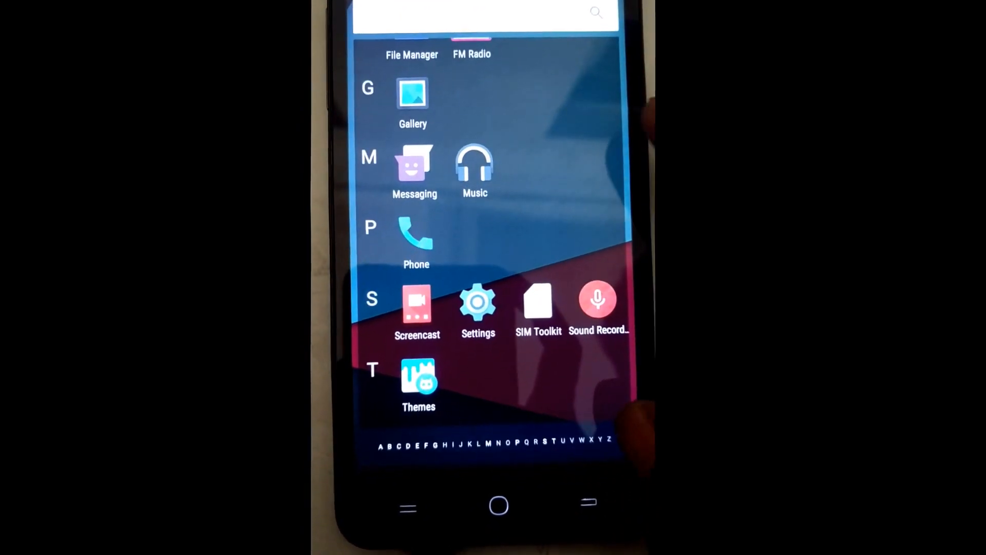
scroll(down, 3)
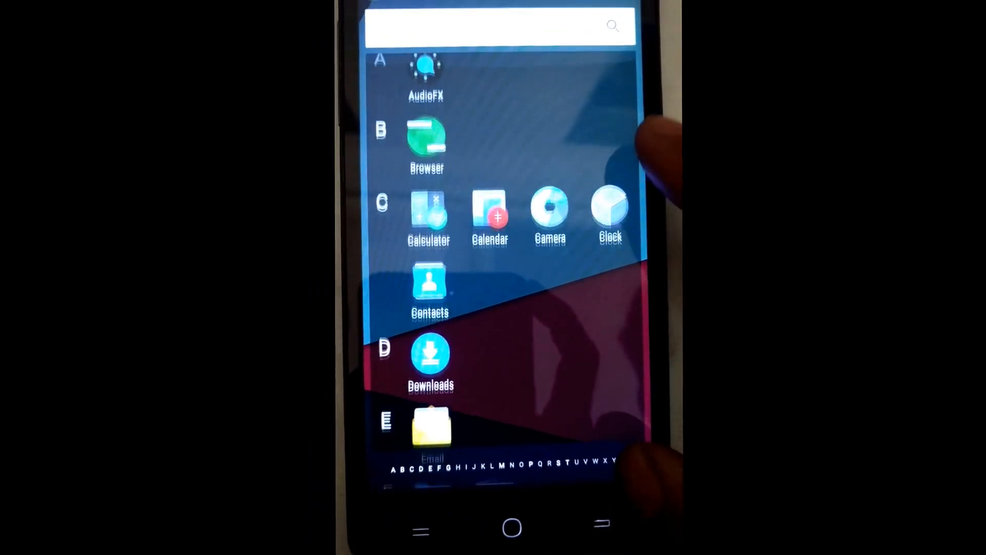
scroll(down, 3)
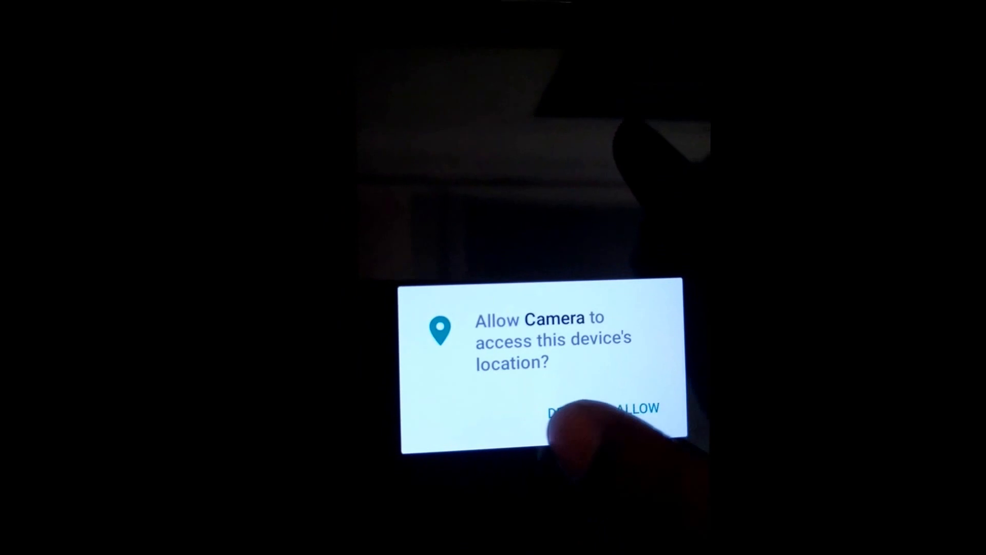
click(635, 408)
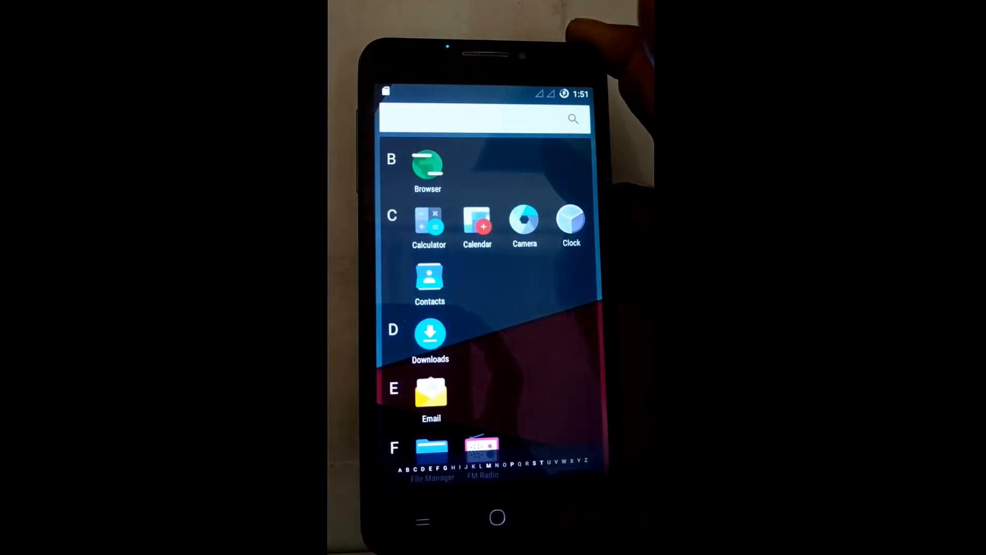
scroll(down, 3)
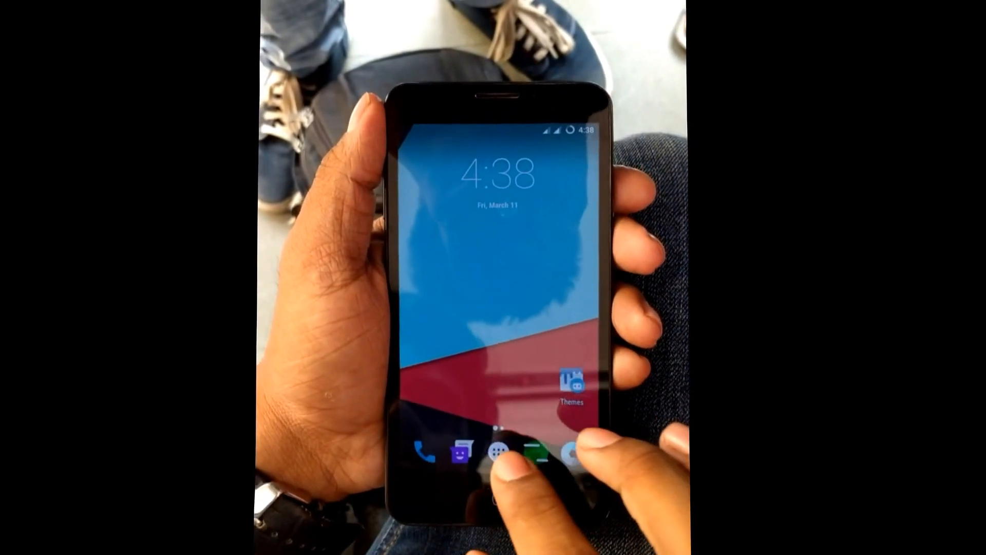
Step: Scroll the Settings list past Lock screen and Buttons, then pull the quick toggles over Home
click(494, 453)
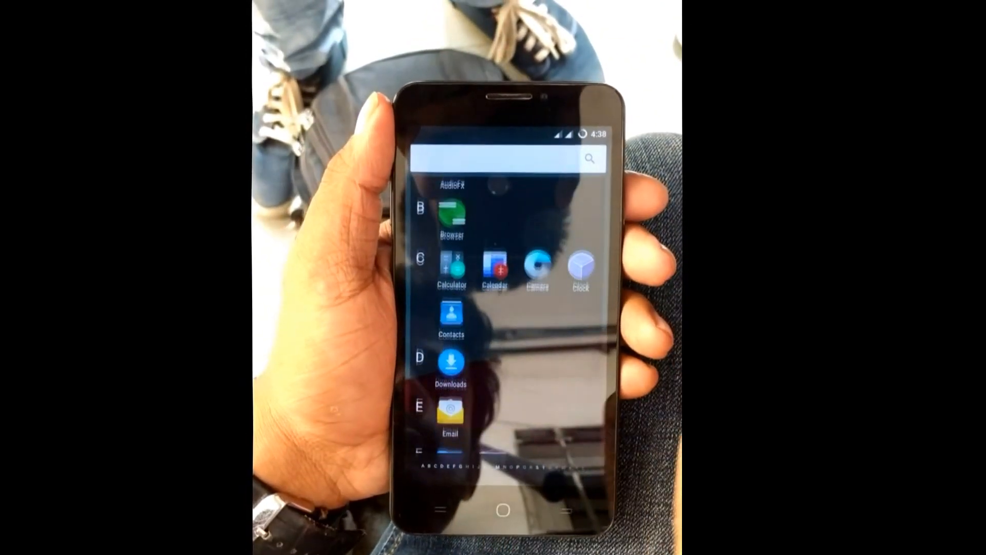
scroll(down, 3)
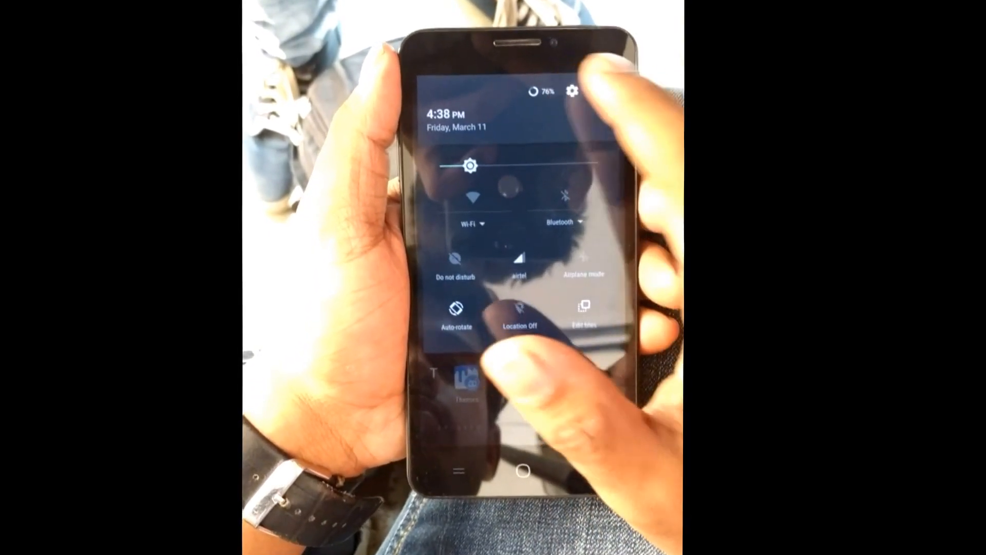
click(571, 92)
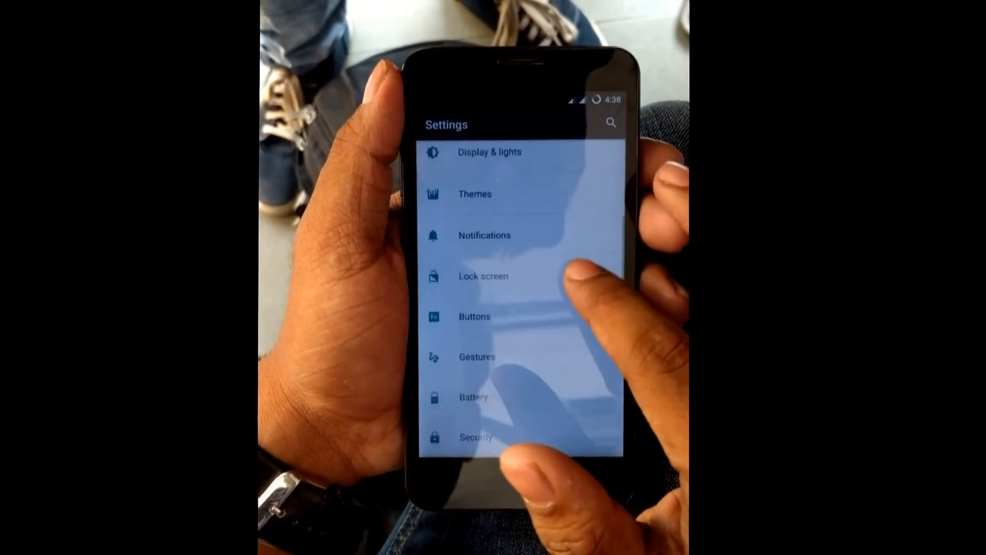
click(476, 357)
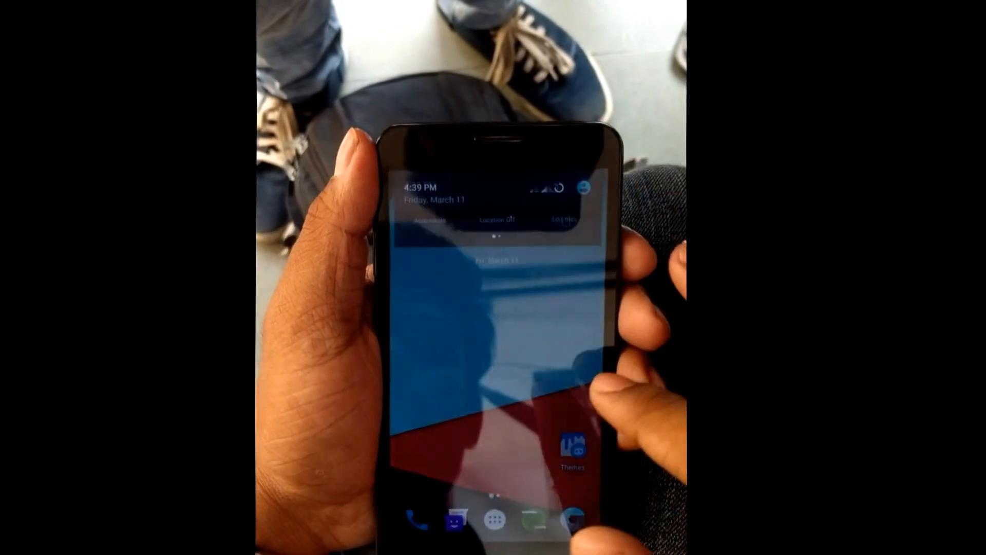
drag(491, 220, 491, 409)
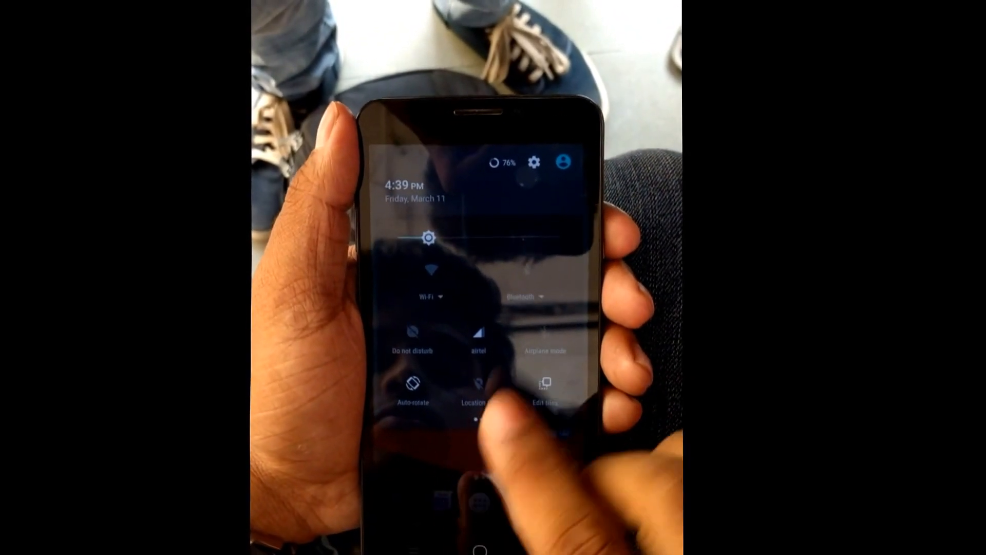